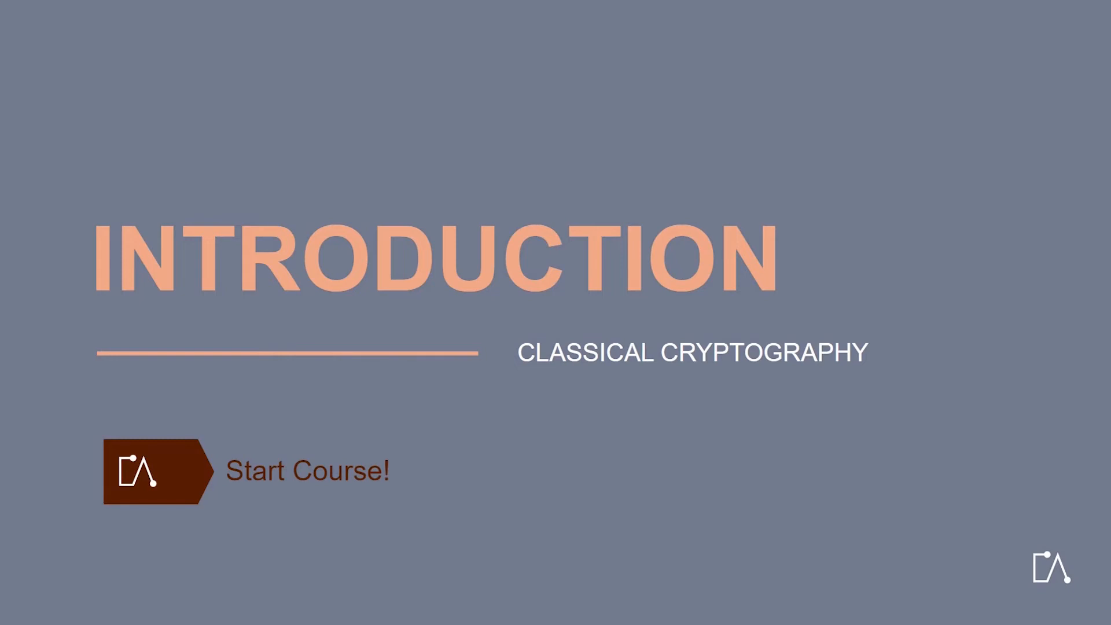
left_click(156, 470)
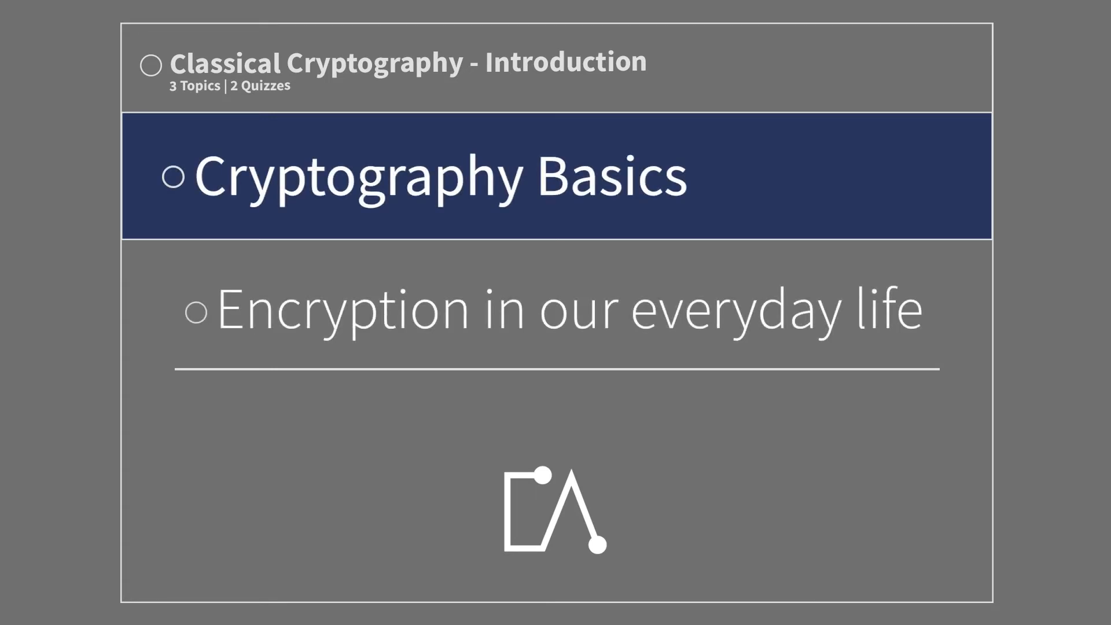
left_click(561, 308)
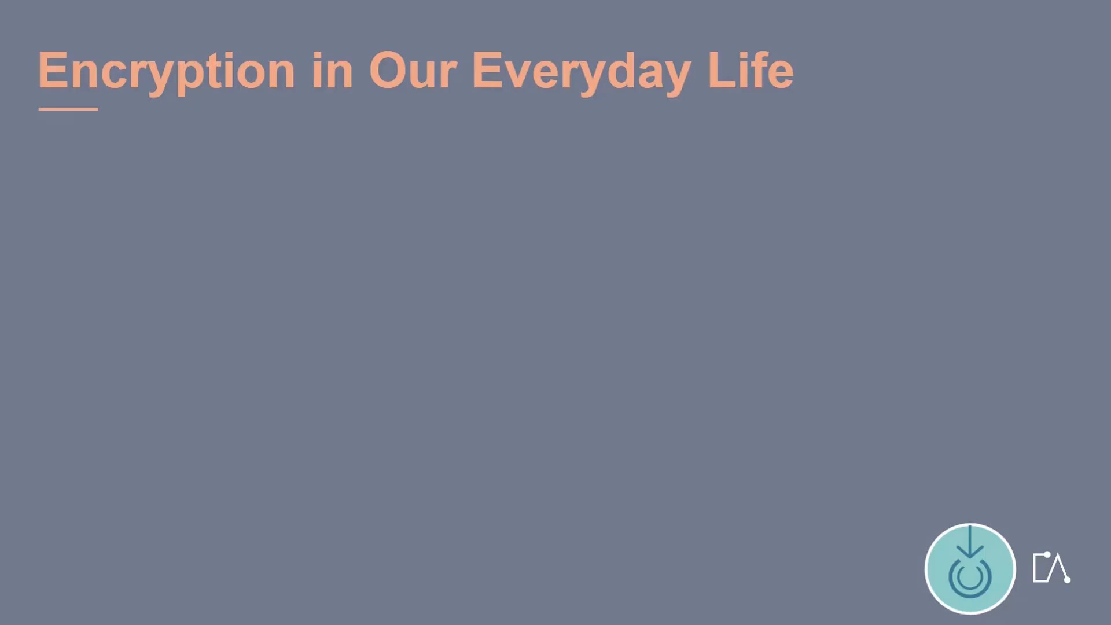